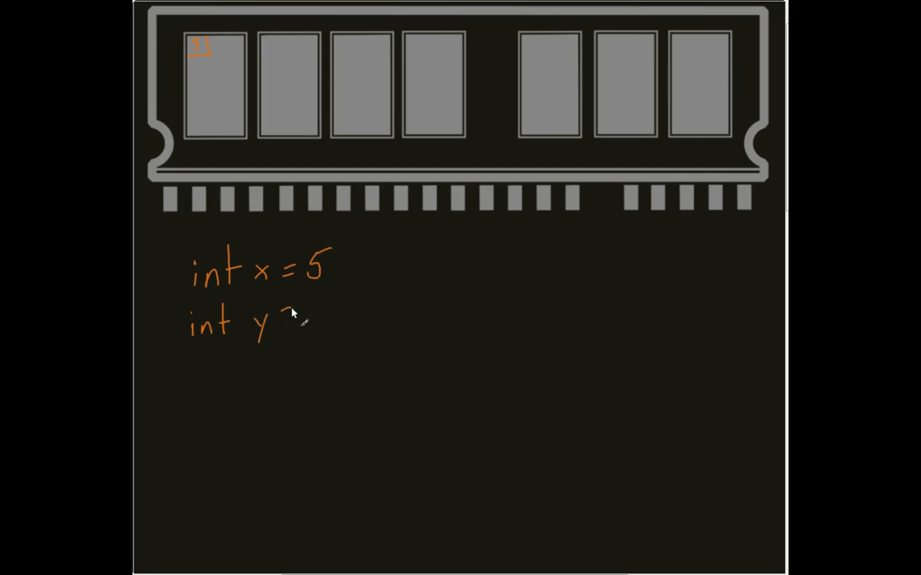
- Finish the declaration 'int y = 10;' and mark 5 and 10 in the first two chips
type("=10;")
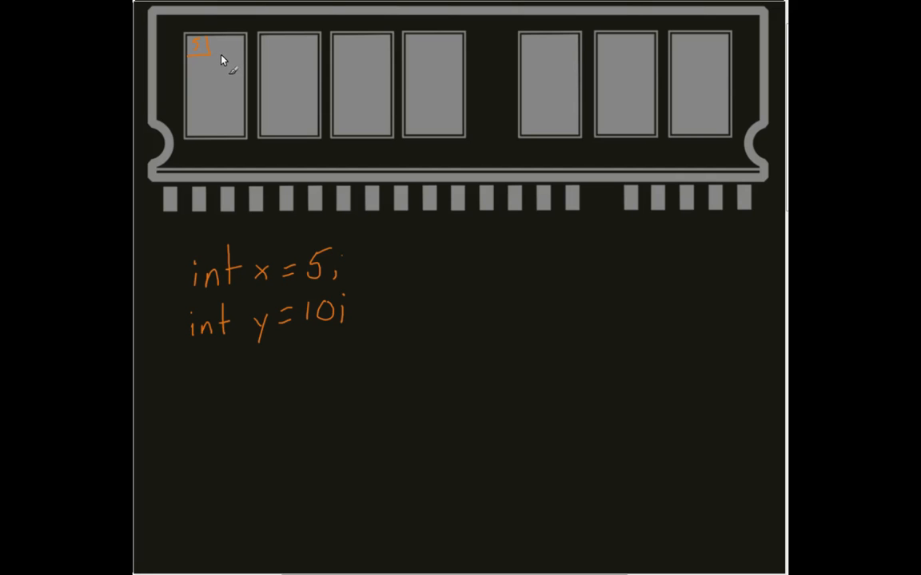
mouse_move(213, 62)
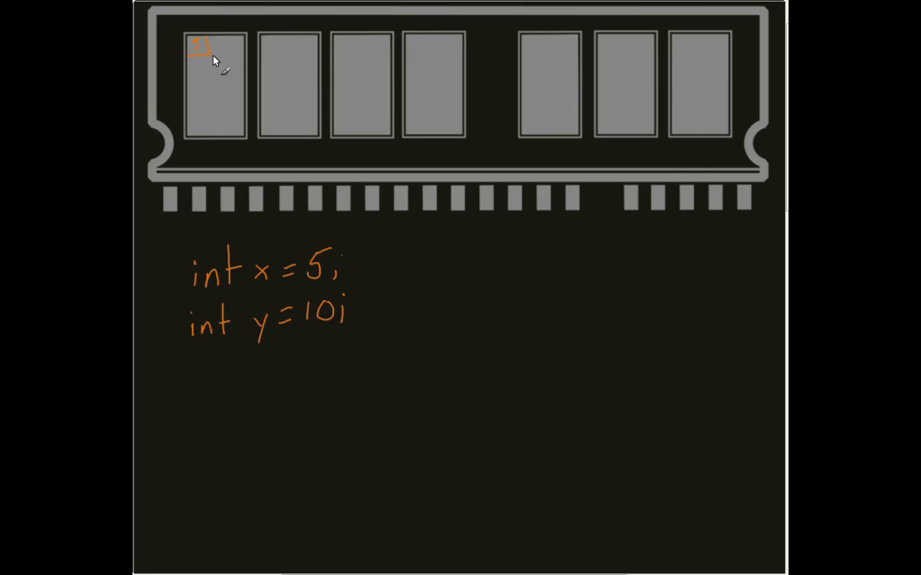
mouse_move(268, 79)
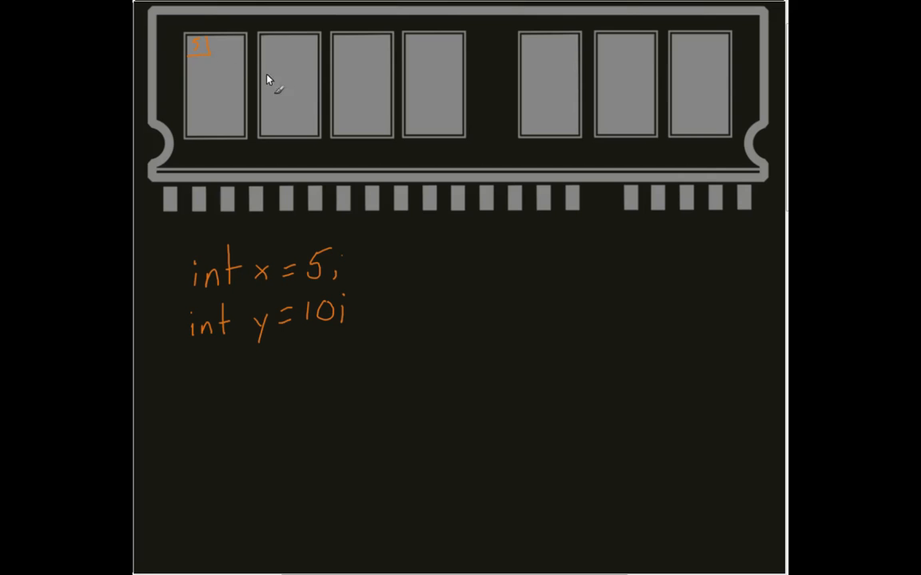
mouse_move(263, 120)
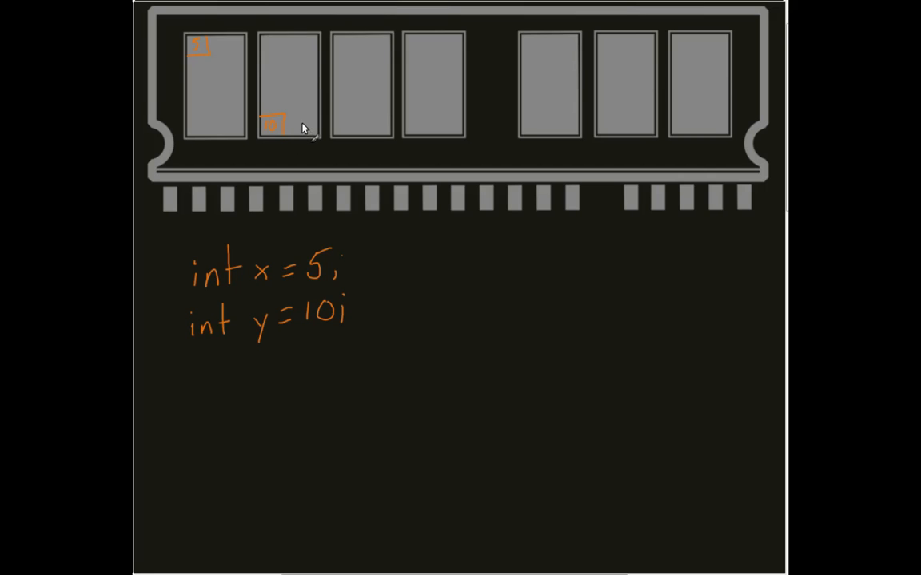
mouse_move(292, 38)
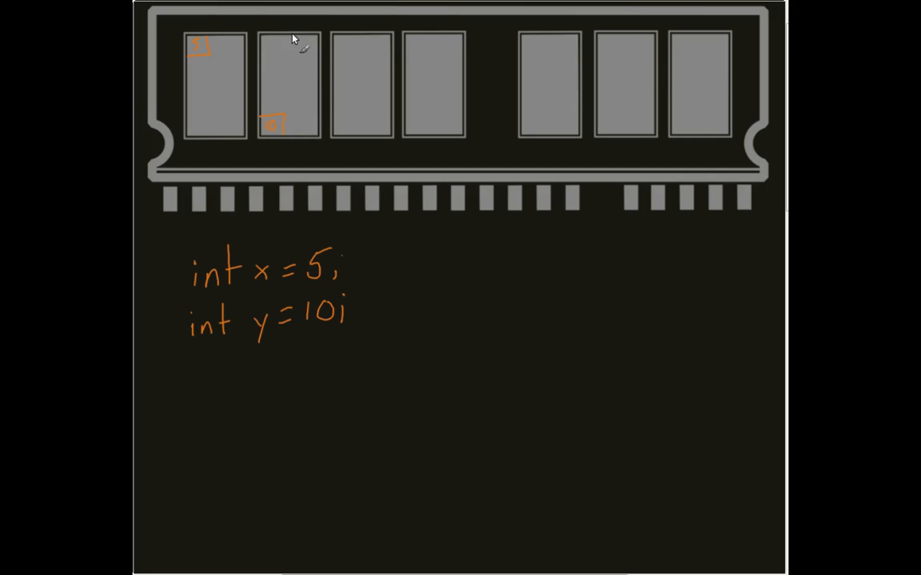
mouse_move(273, 104)
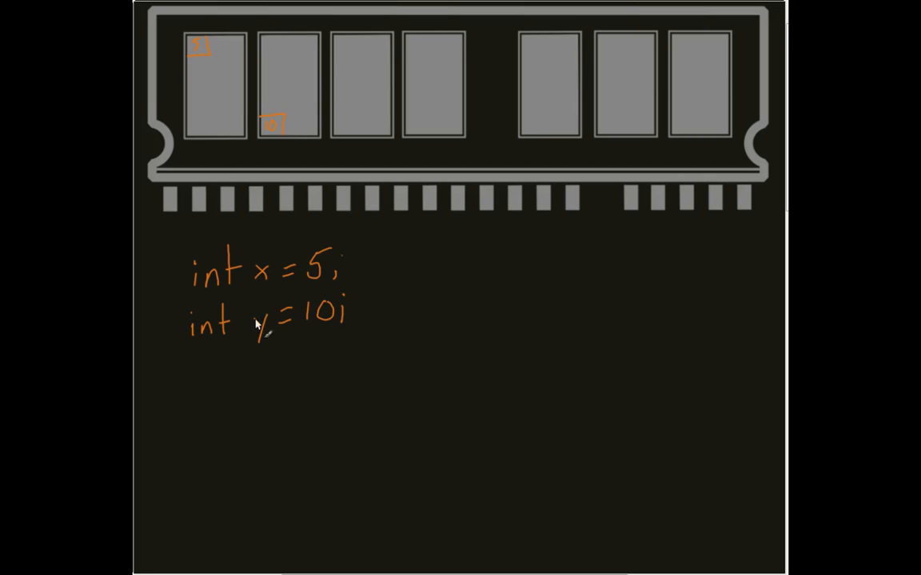
mouse_move(222, 379)
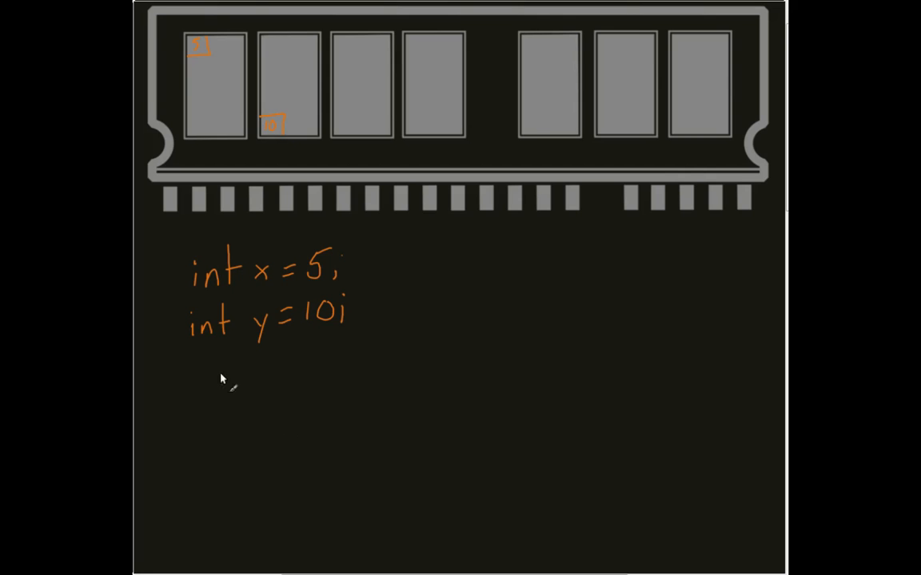
mouse_move(217, 397)
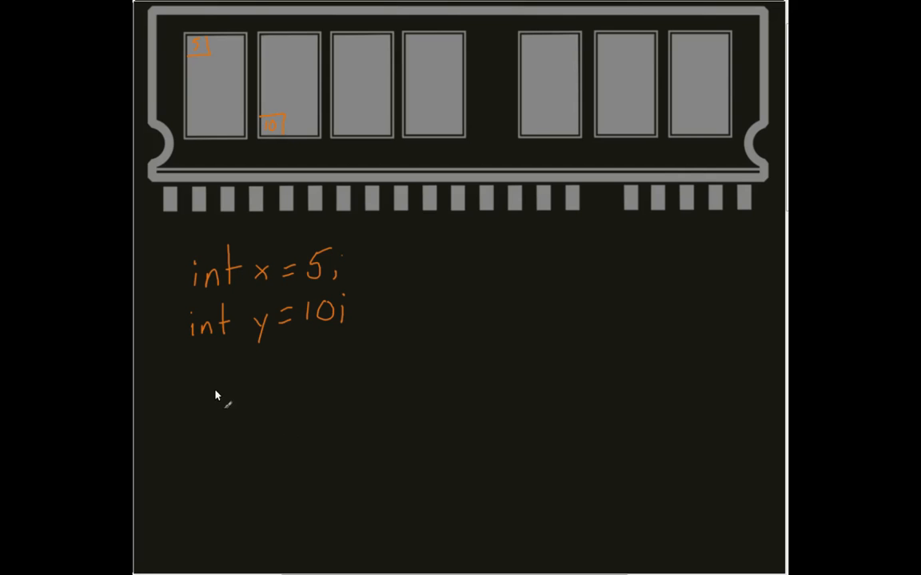
mouse_move(222, 395)
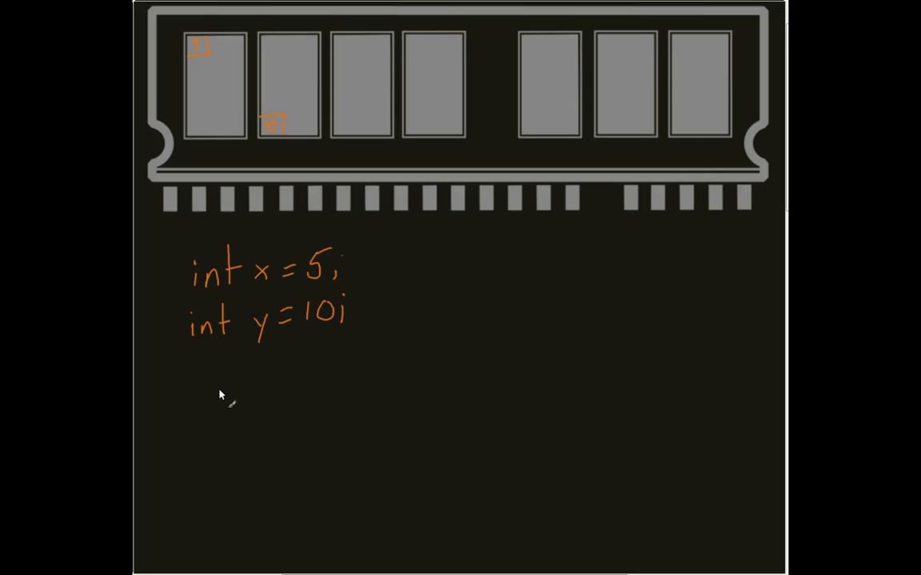
mouse_move(192, 398)
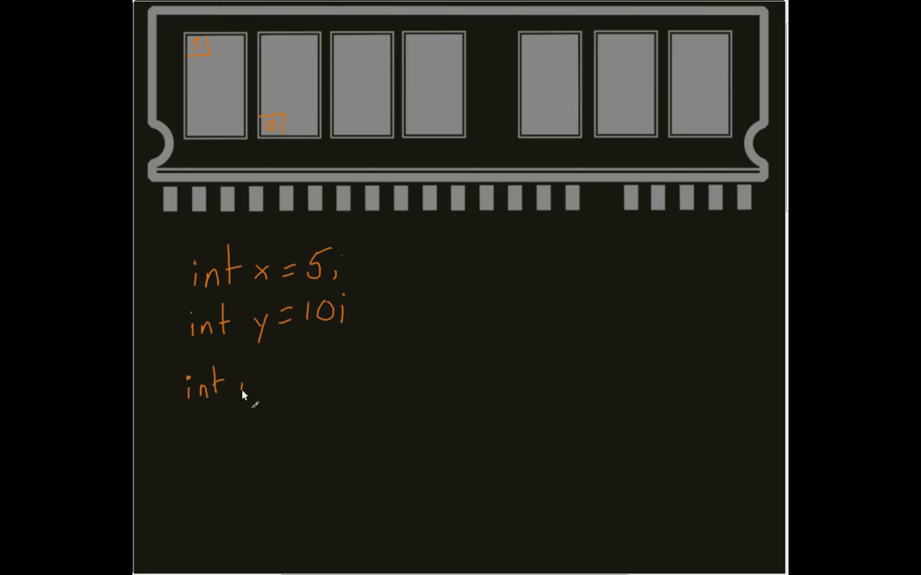
- Handwrite 'int num1 = ..', 'int num2 = ..' and 'int num3 = ..' below the declarations
type("num1=...")
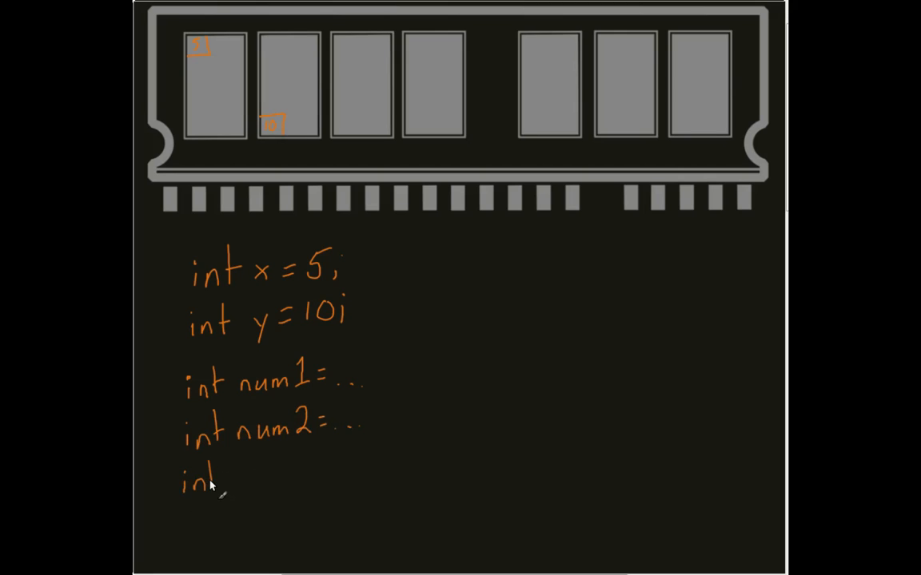
type("num")
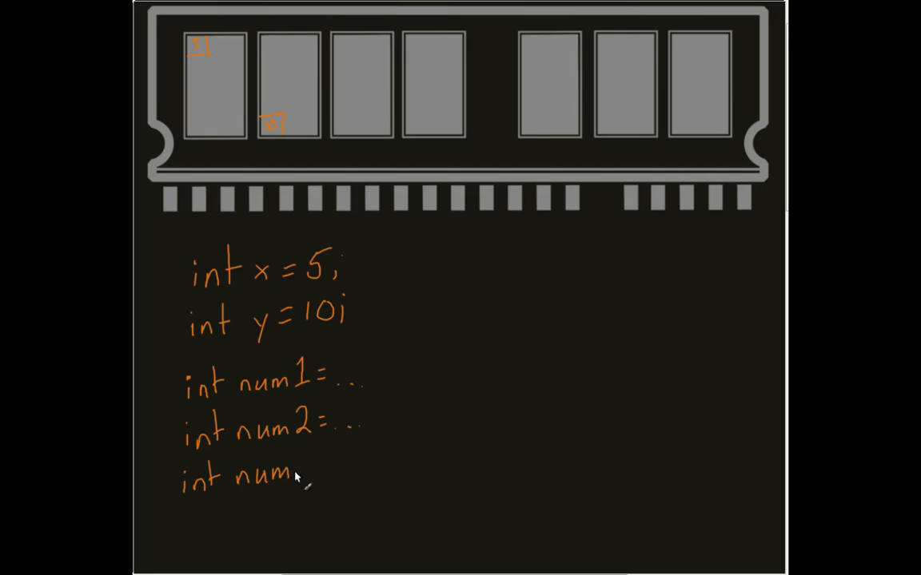
type("3=..")
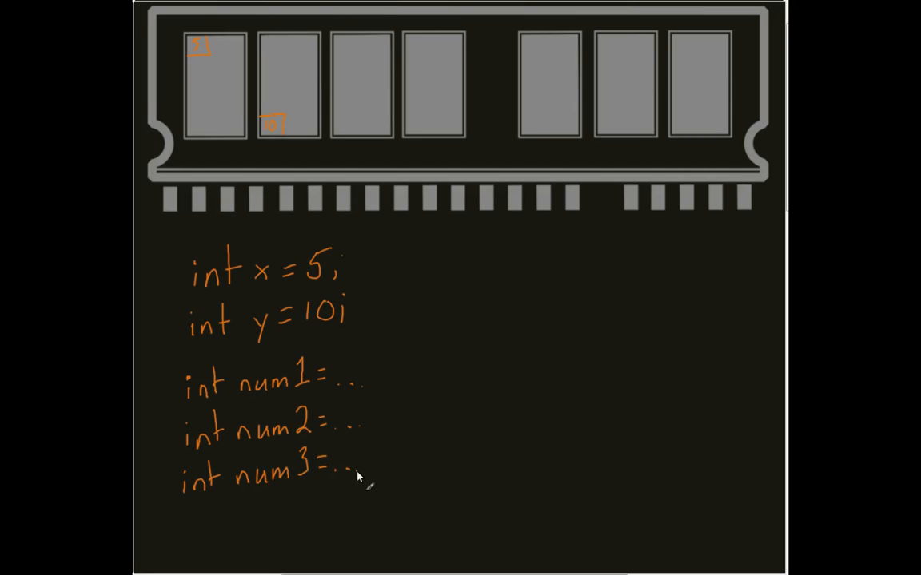
mouse_move(372, 327)
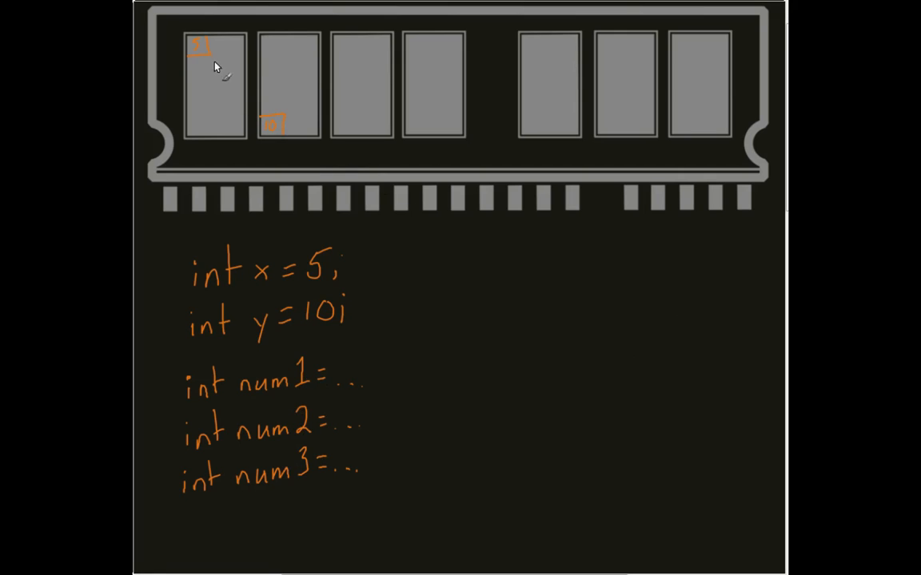
mouse_move(419, 136)
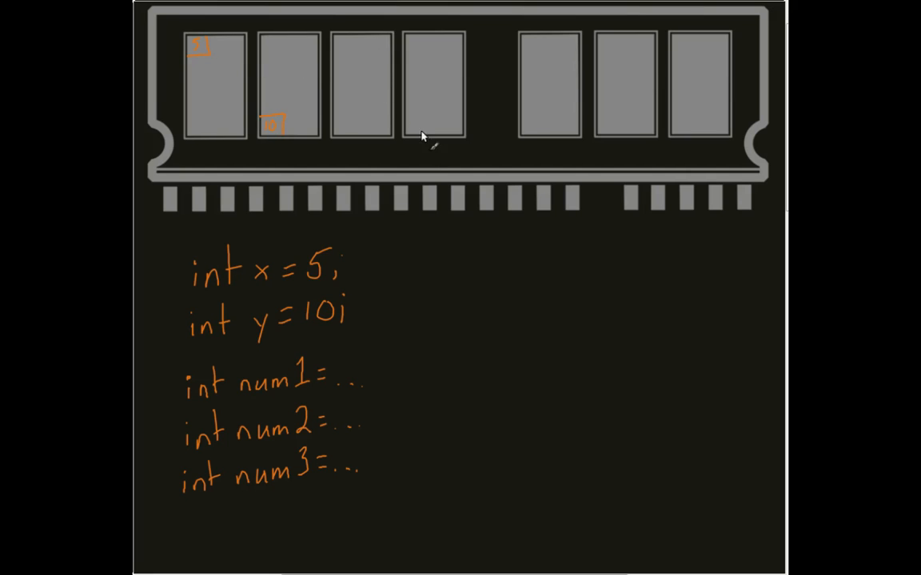
mouse_move(289, 111)
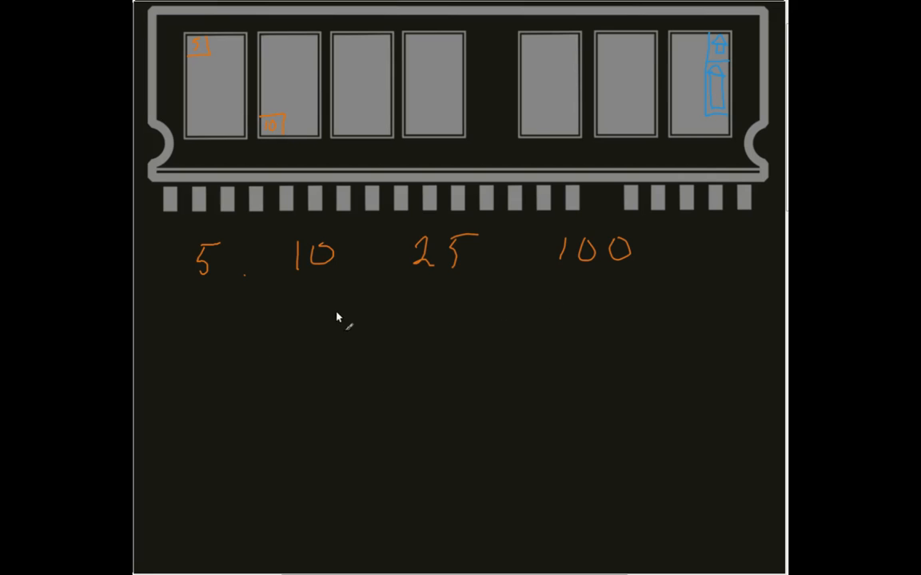
mouse_move(670, 257)
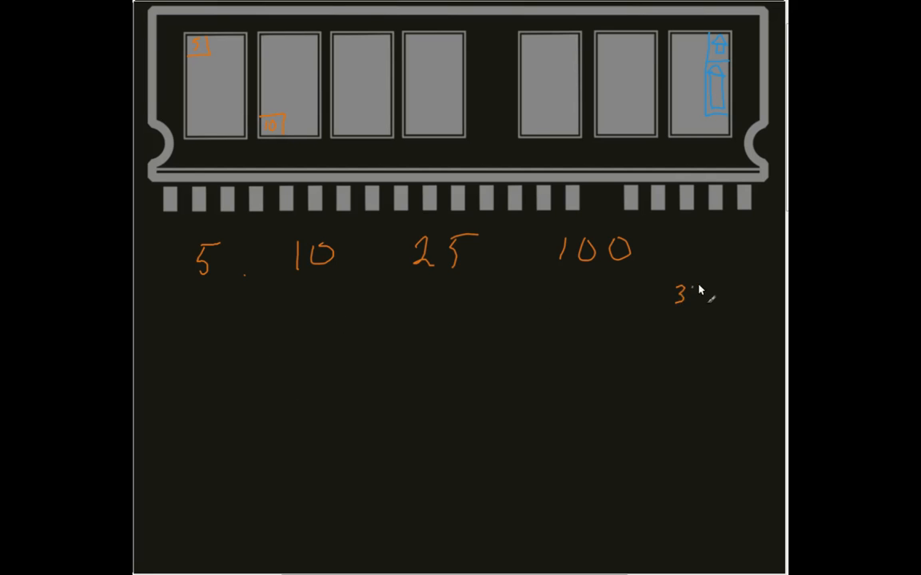
- Handwrite '32 bytes' to the lower right of the value 100
type("32 by")
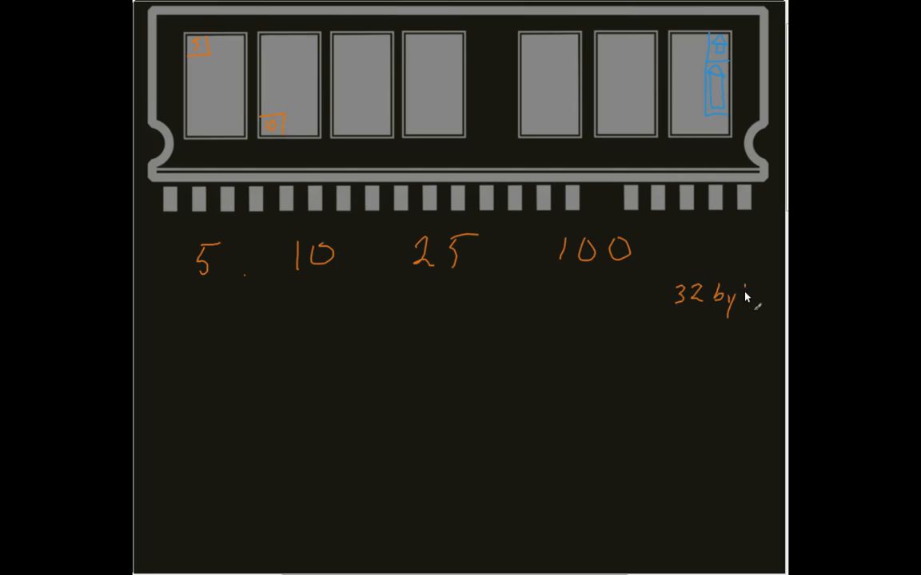
type("tes")
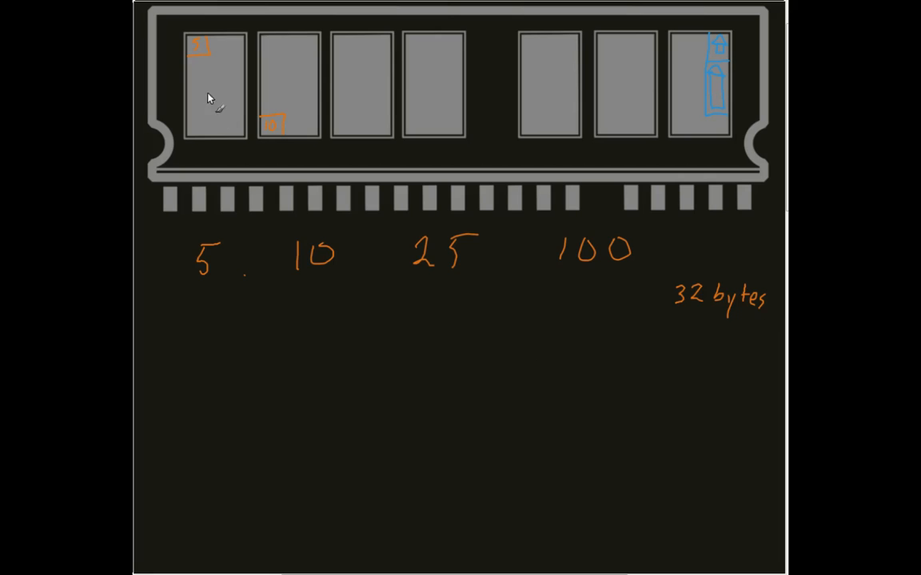
mouse_move(203, 152)
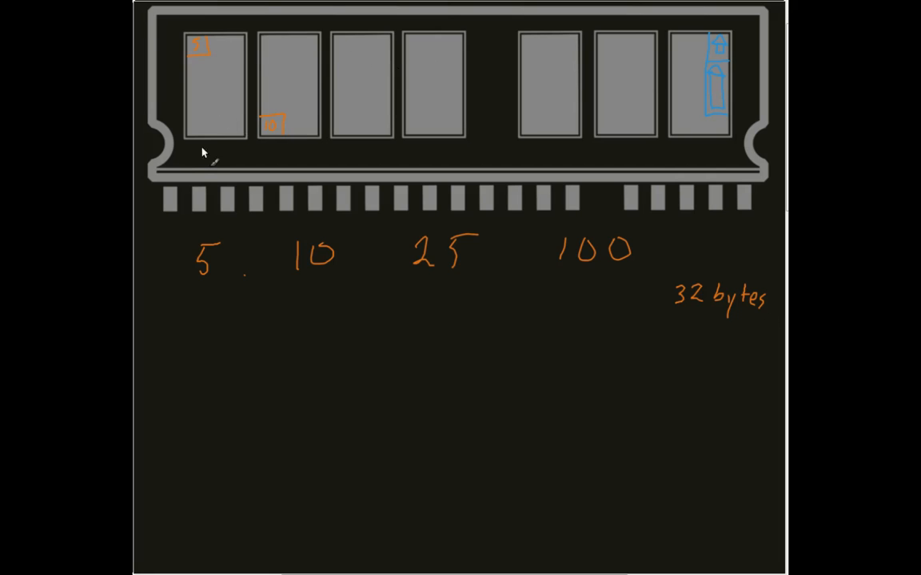
mouse_move(213, 91)
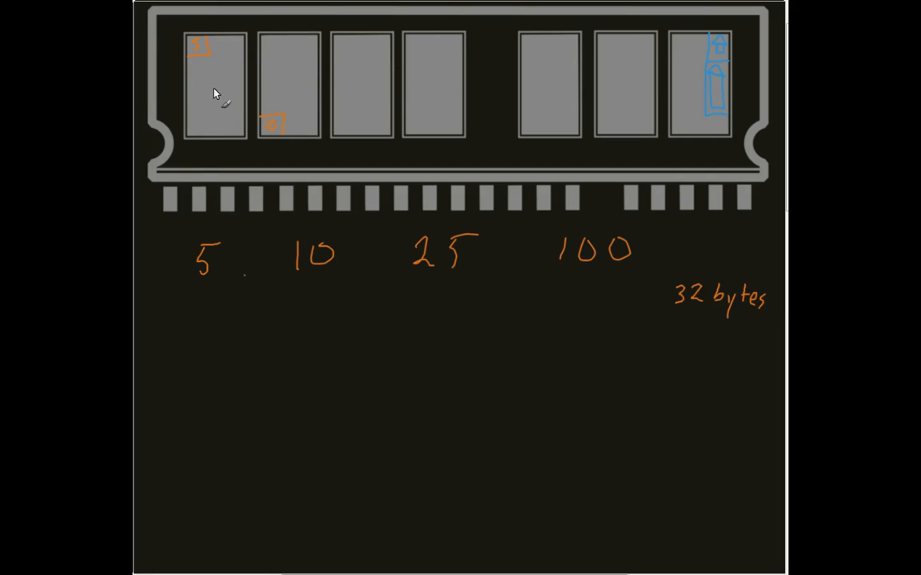
mouse_move(216, 118)
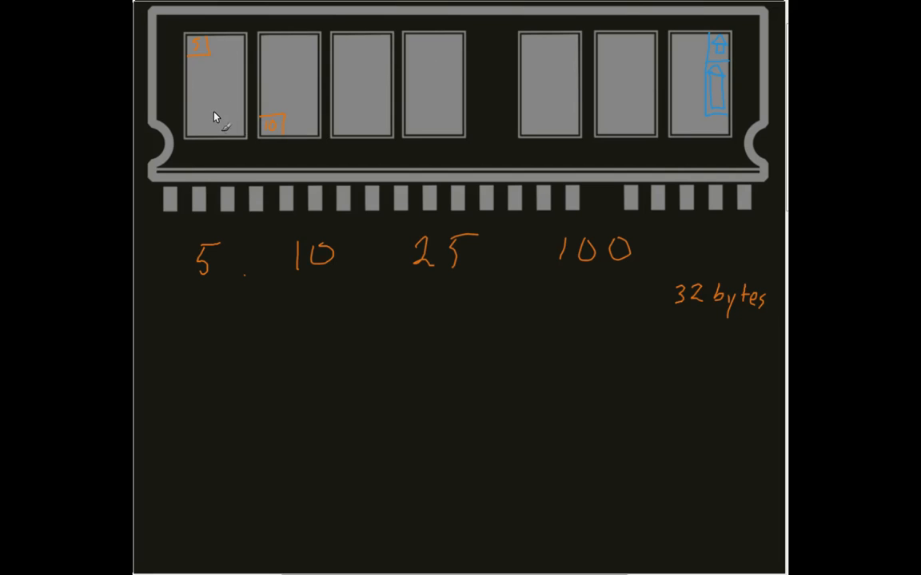
mouse_move(207, 297)
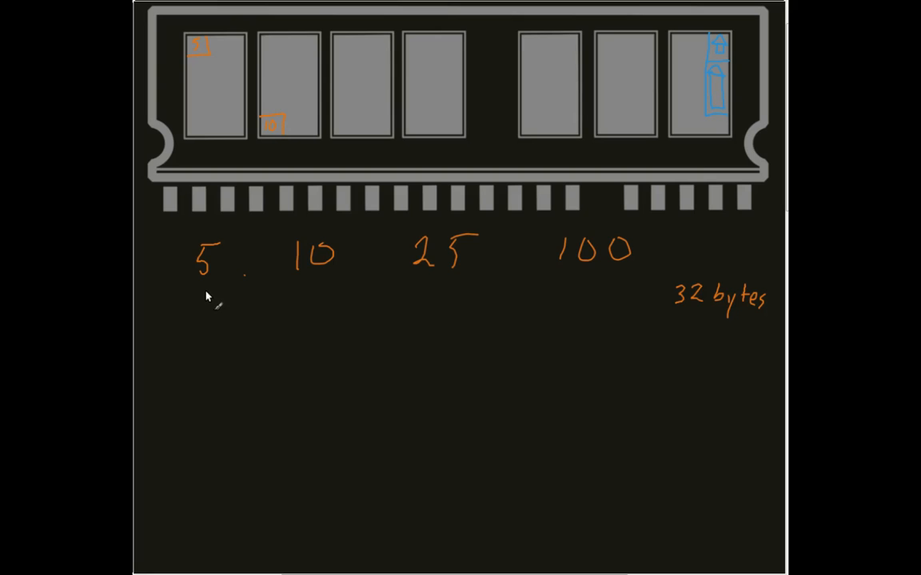
mouse_move(182, 291)
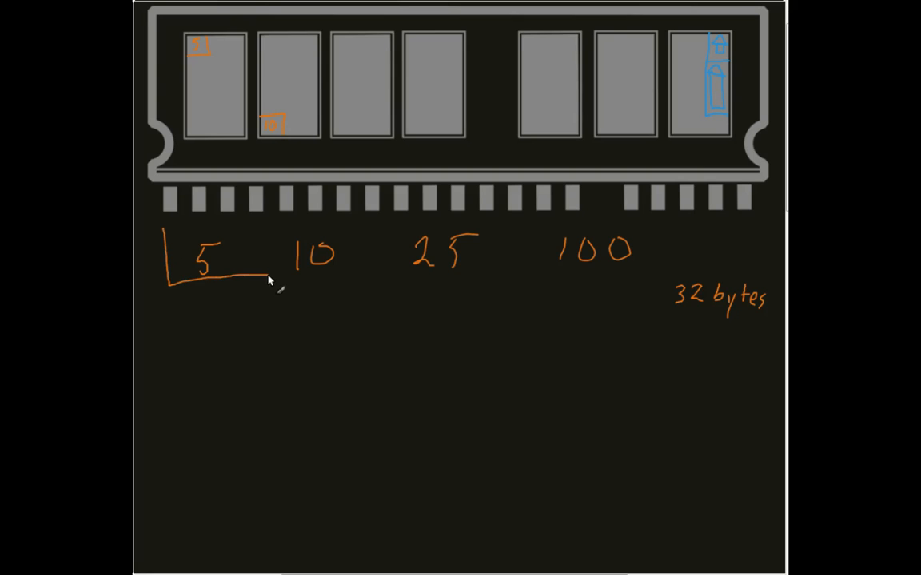
- Draw an orange box around the value 5 to start the row of boxes
left_click_drag(272, 280, 168, 232)
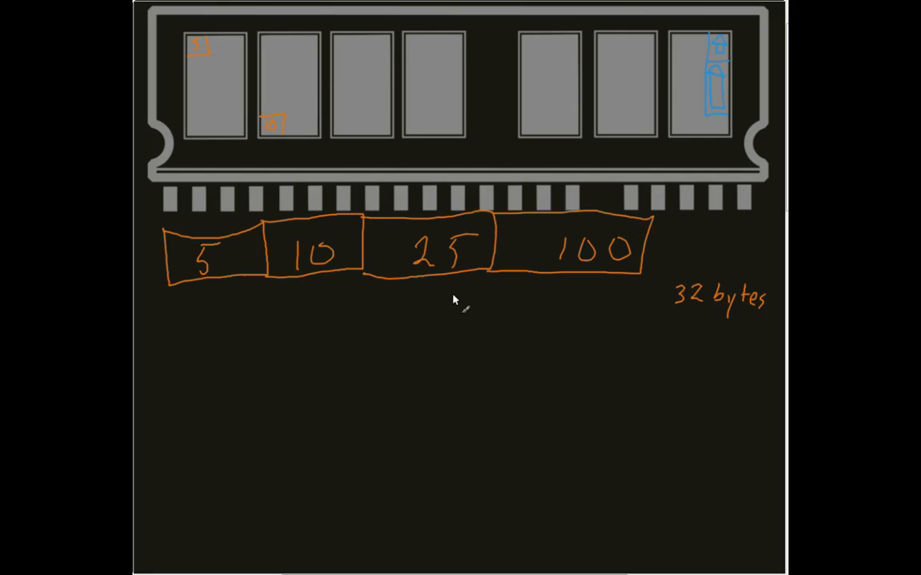
mouse_move(382, 362)
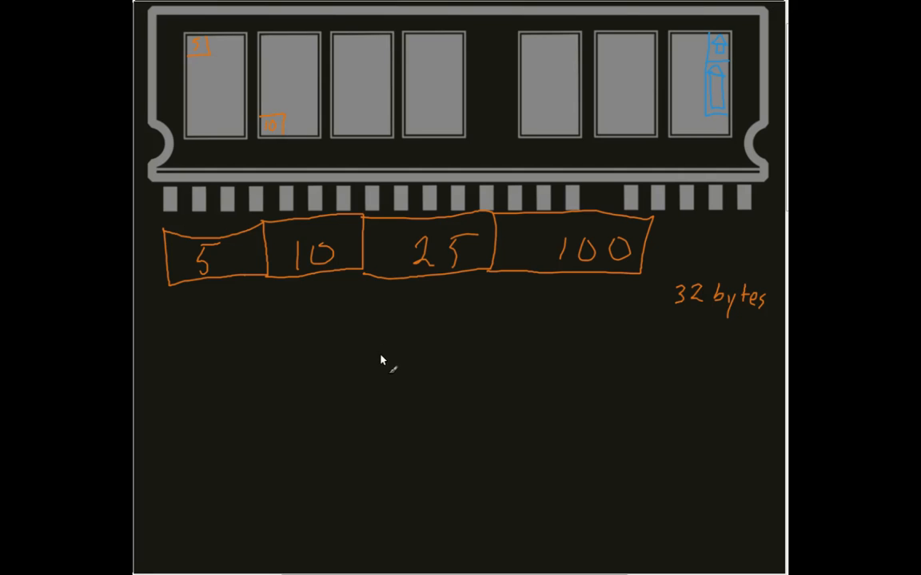
mouse_move(370, 400)
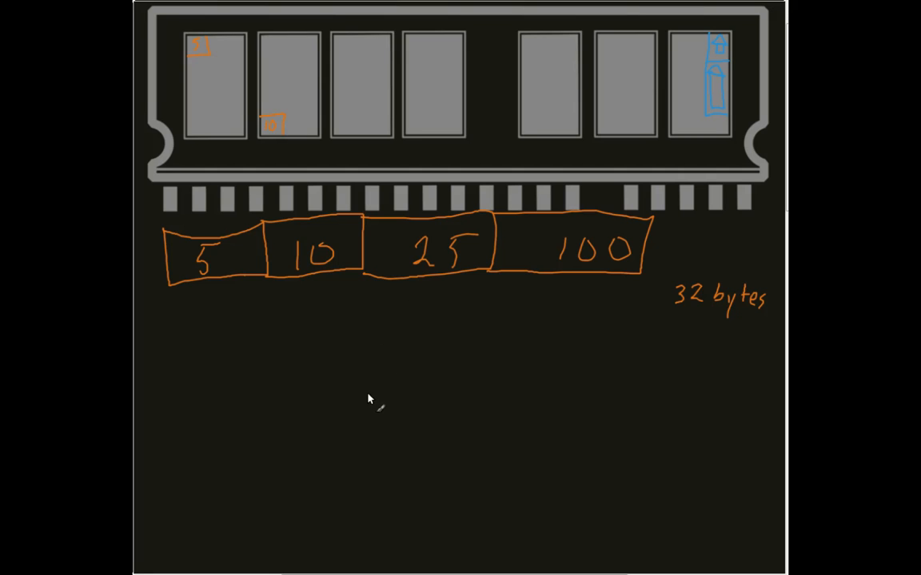
mouse_move(241, 334)
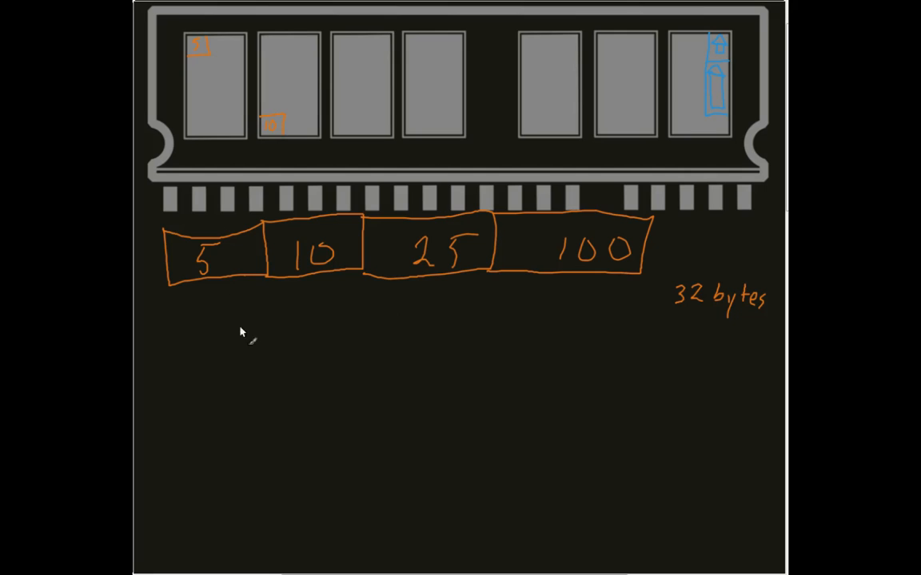
mouse_move(248, 319)
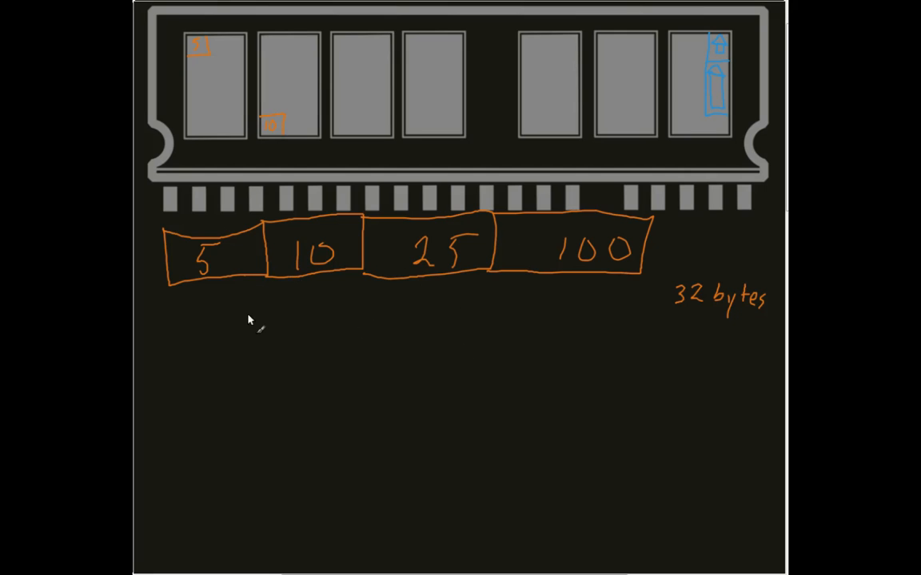
mouse_move(219, 332)
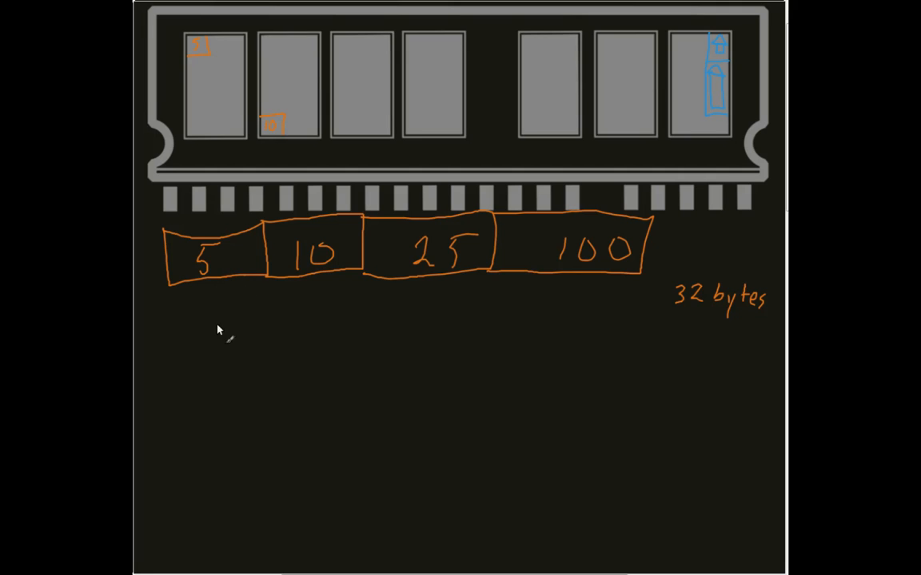
mouse_move(216, 299)
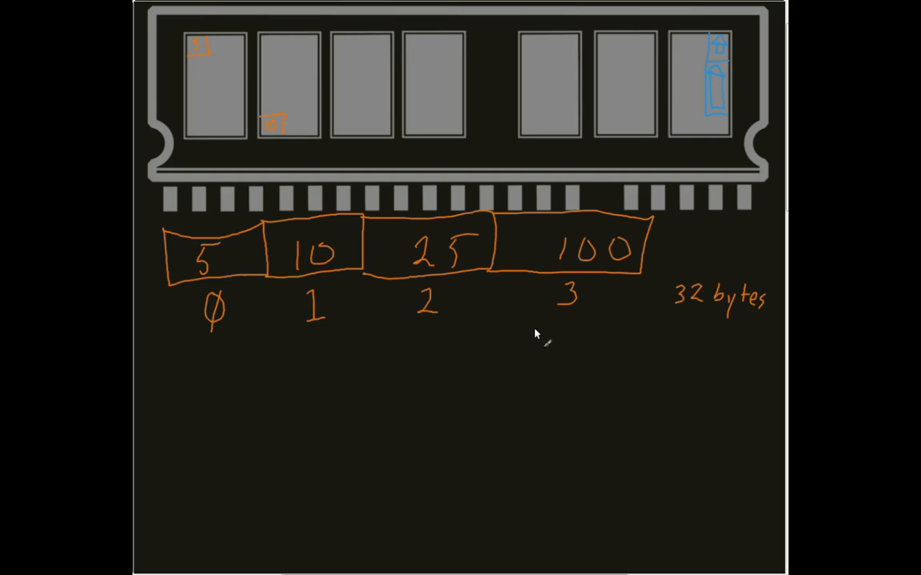
mouse_move(506, 369)
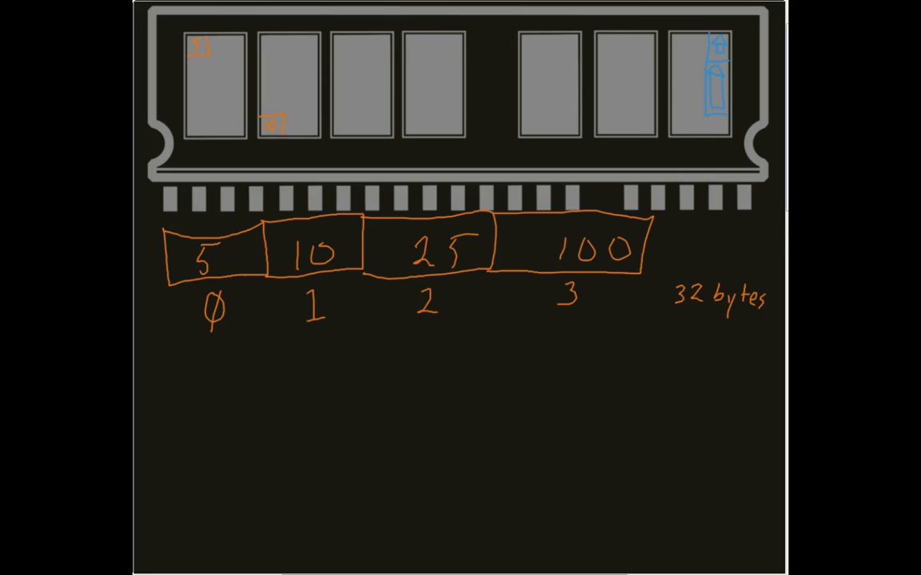
- Draw a bracket underlining the '32 bytes' note
left_click_drag(671, 315, 767, 316)
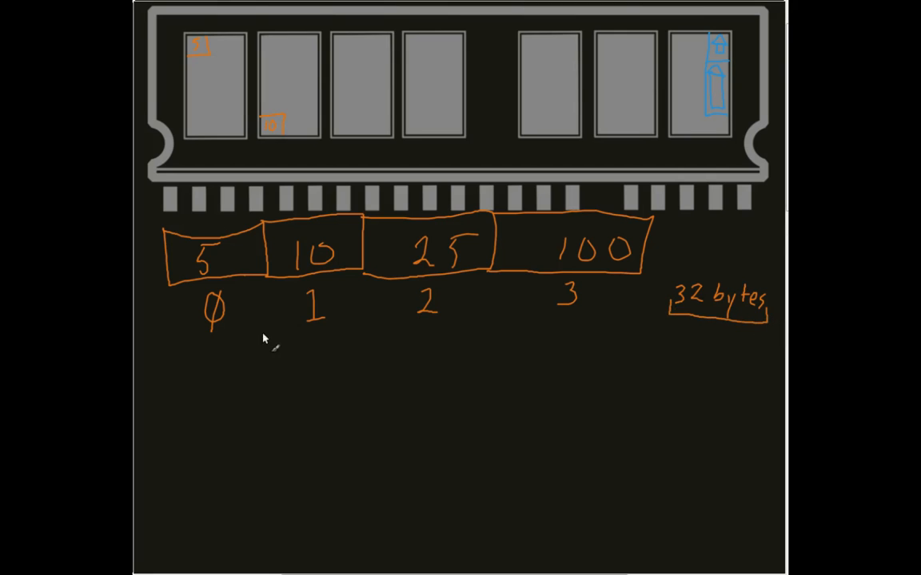
mouse_move(202, 360)
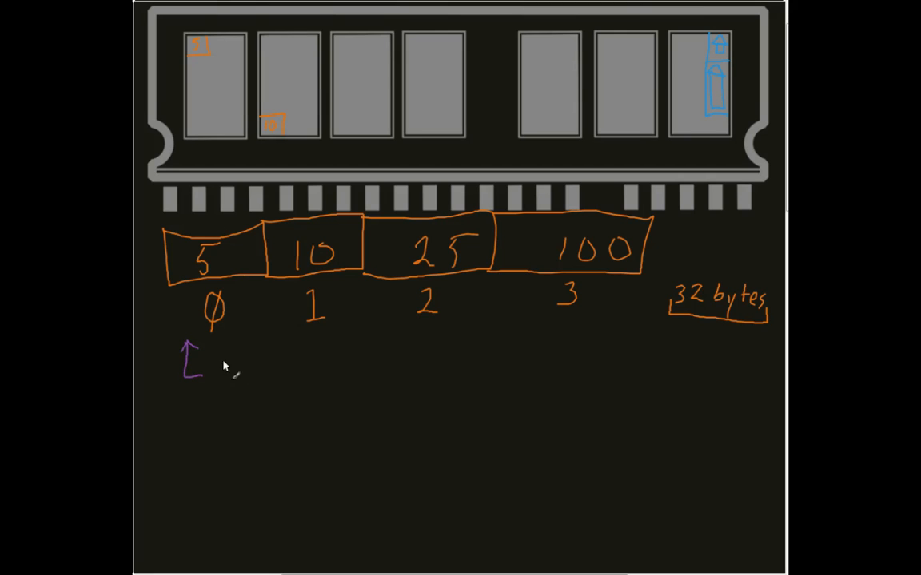
- Handwrite the label 'memory Address' beside the purple arrow under index 0
type("m")
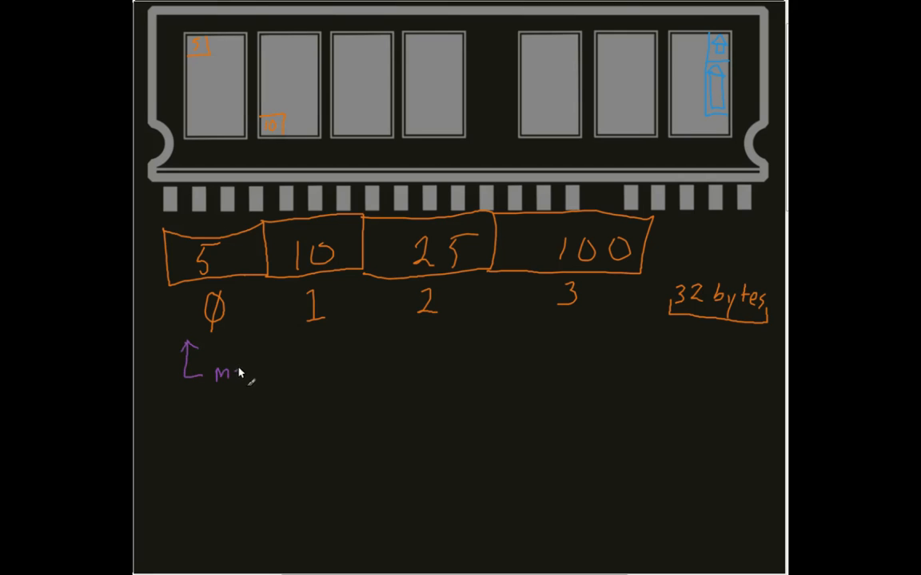
type("emory")
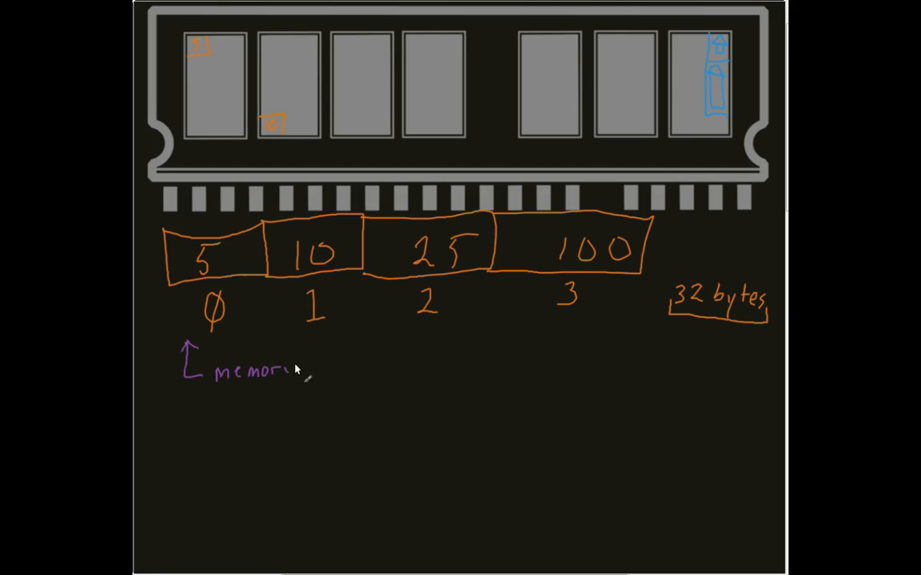
type("Address")
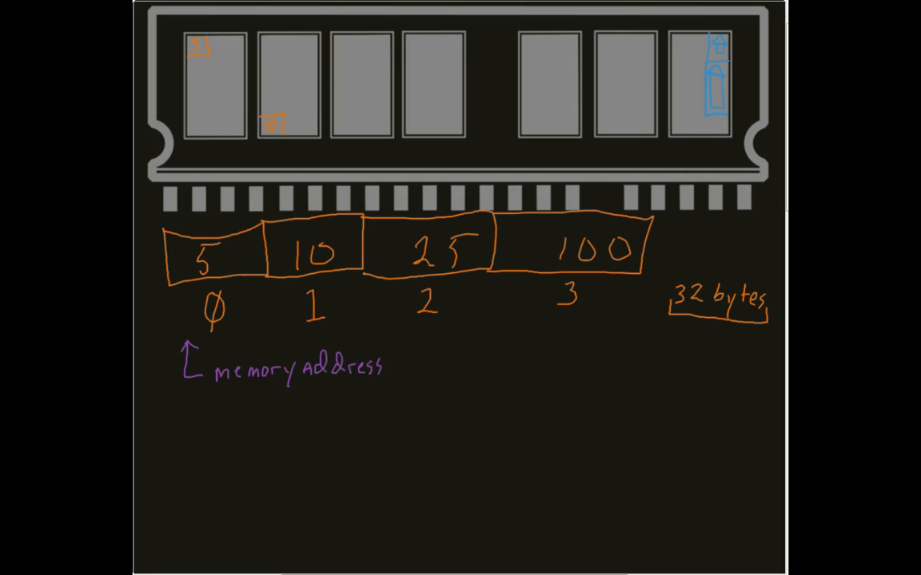
mouse_move(182, 362)
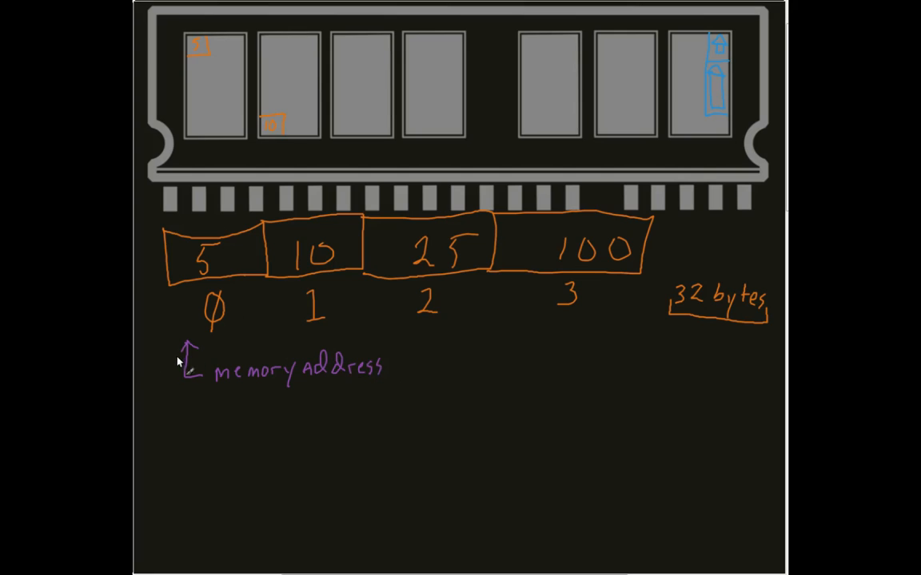
mouse_move(280, 311)
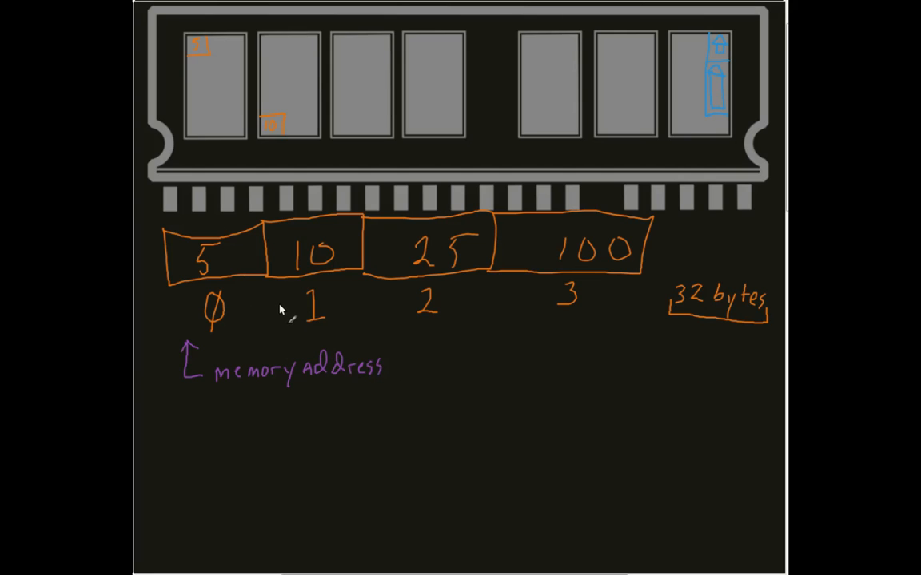
- Draw an orange arrow down from index 1 and start writing 'memor' below
left_click_drag(284, 356, 279, 300)
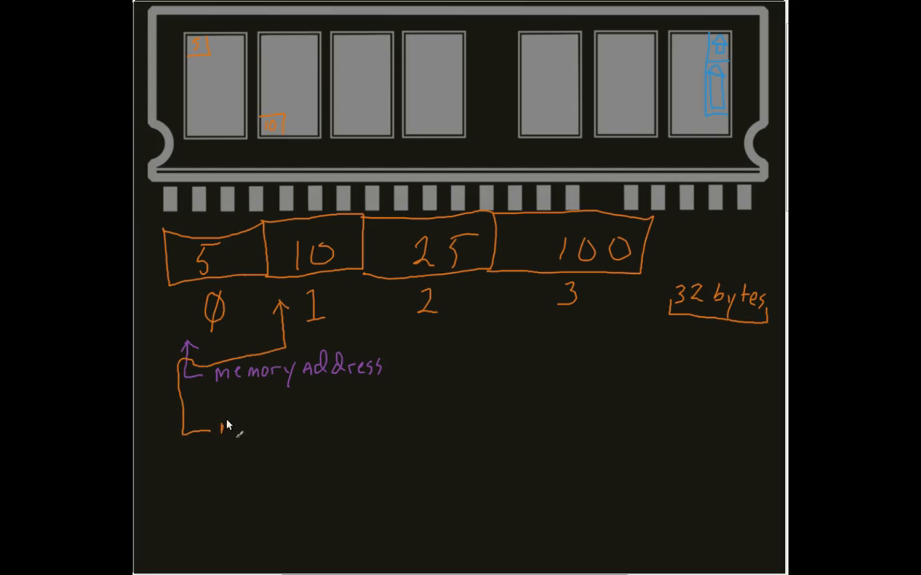
type("memor")
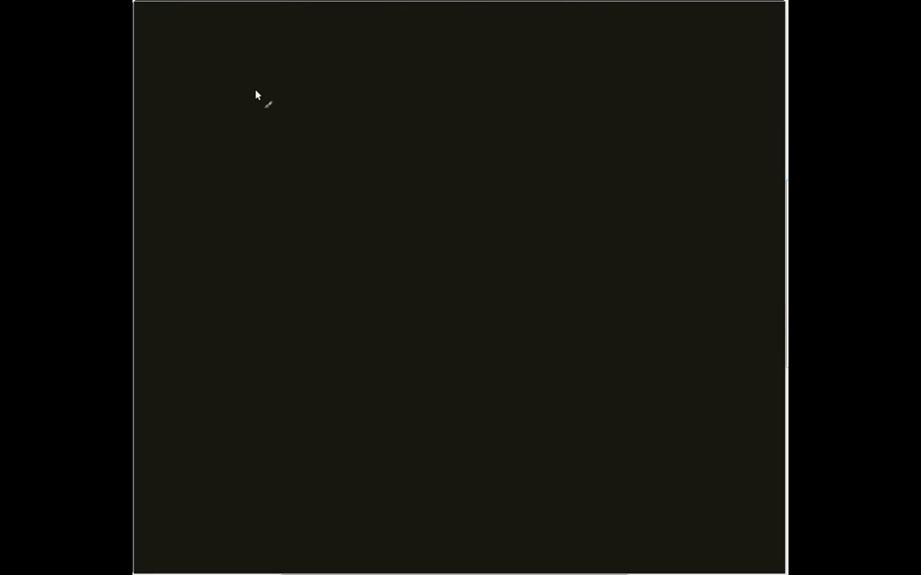
mouse_move(208, 58)
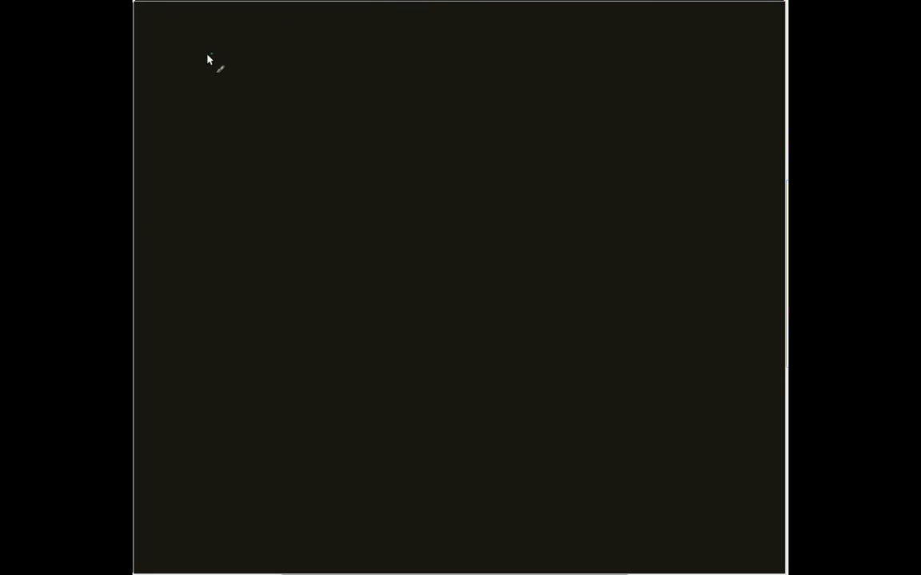